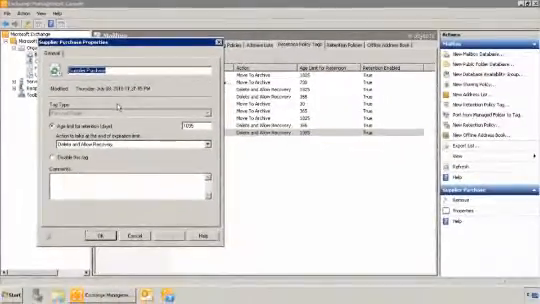
# Open Default Archive Policy properties to review its assigned tags, including Inbox Default
pyautogui.click(104, 236)
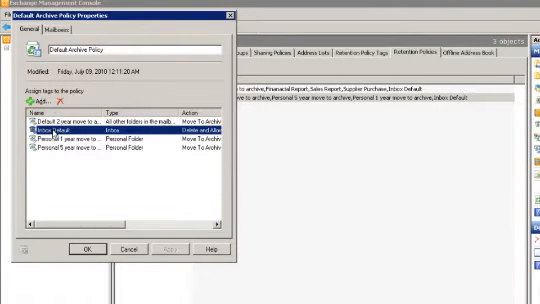
pyautogui.click(57, 37)
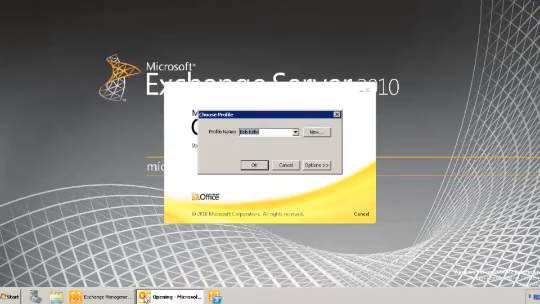
# Open Bob's mailbox in Outlook and list the My Team folder's available retention policies
pyautogui.click(261, 165)
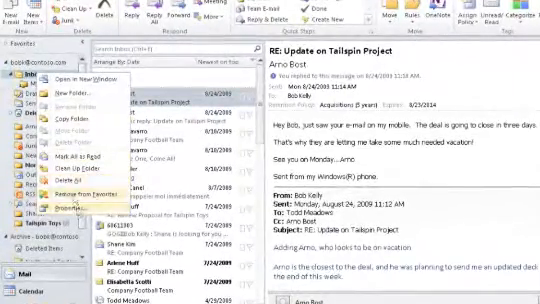
pyautogui.click(77, 206)
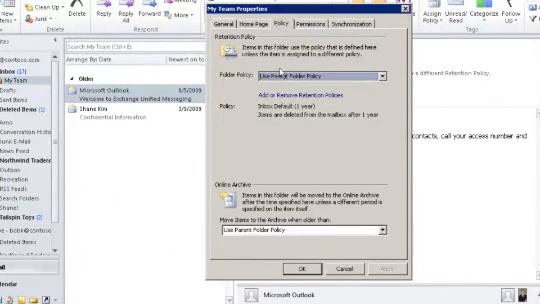
pyautogui.click(378, 73)
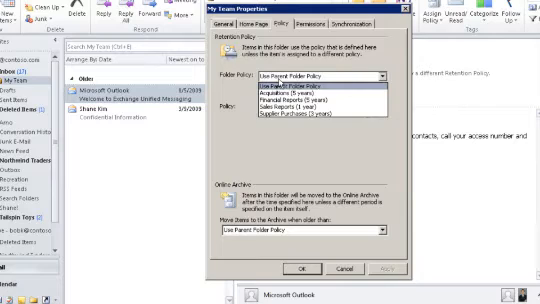